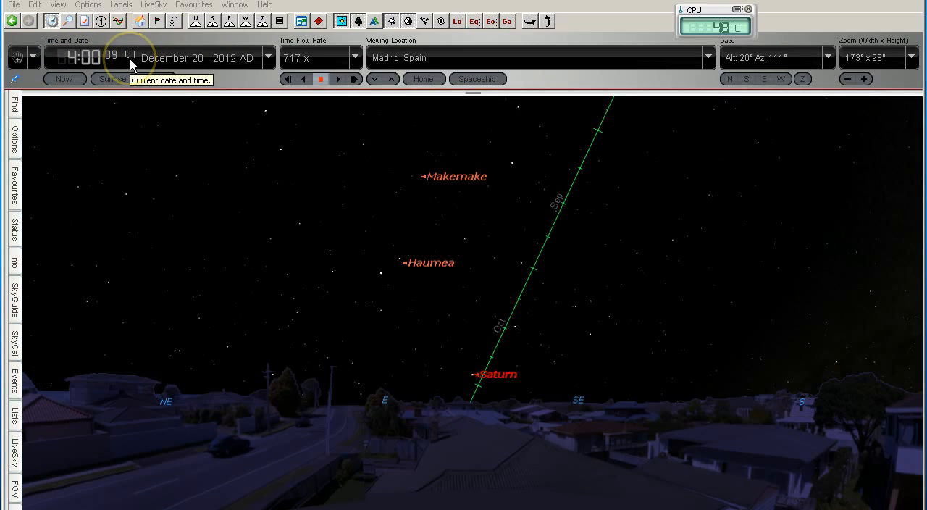
{"action": "mouse_move", "coordinate": [183, 71]}
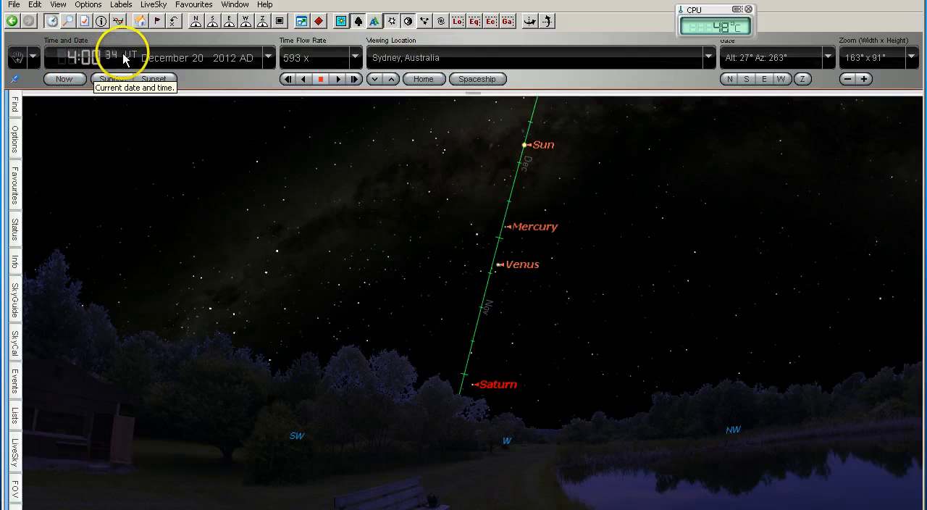
{"action": "mouse_move", "coordinate": [191, 78]}
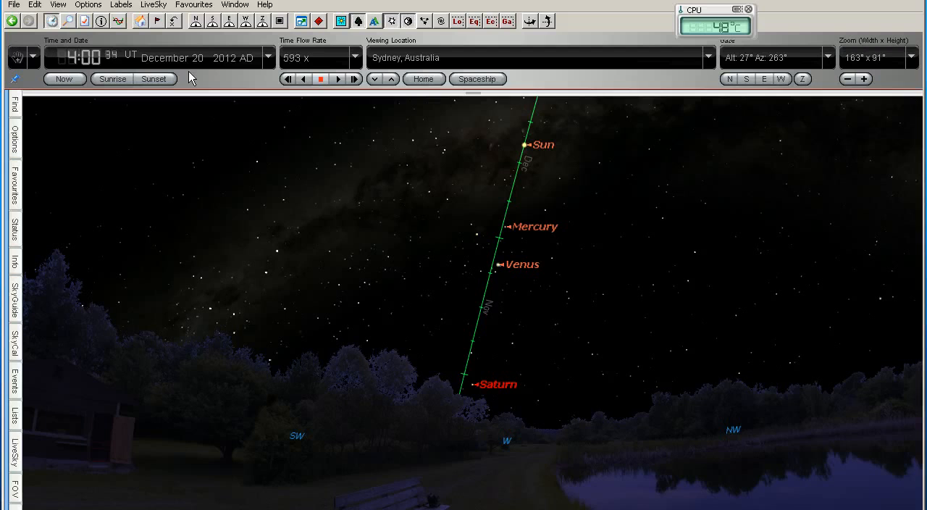
Select Saturn in the Sydney view and bring the Madrid, Spain sky window forward
{"action": "left_click", "coordinate": [437, 238]}
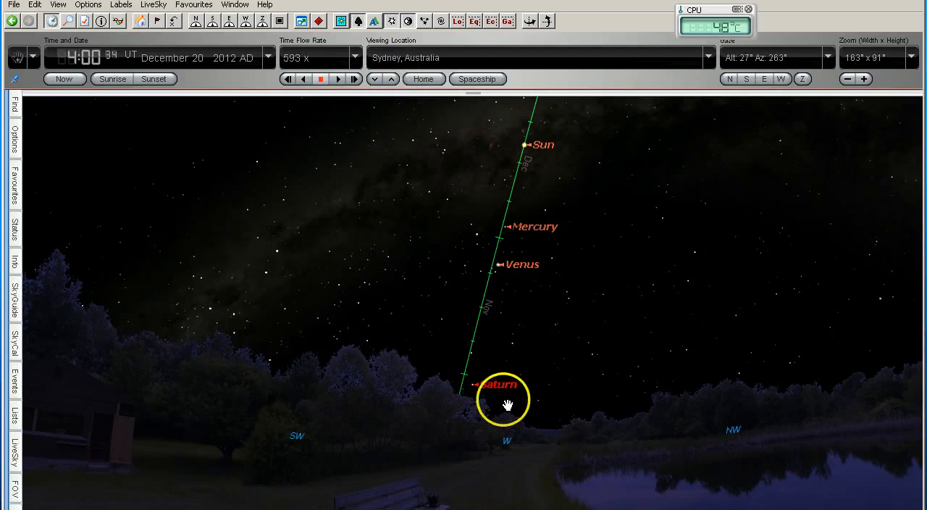
{"action": "left_click_drag", "start_coordinate": [501, 399], "coordinate": [527, 431]}
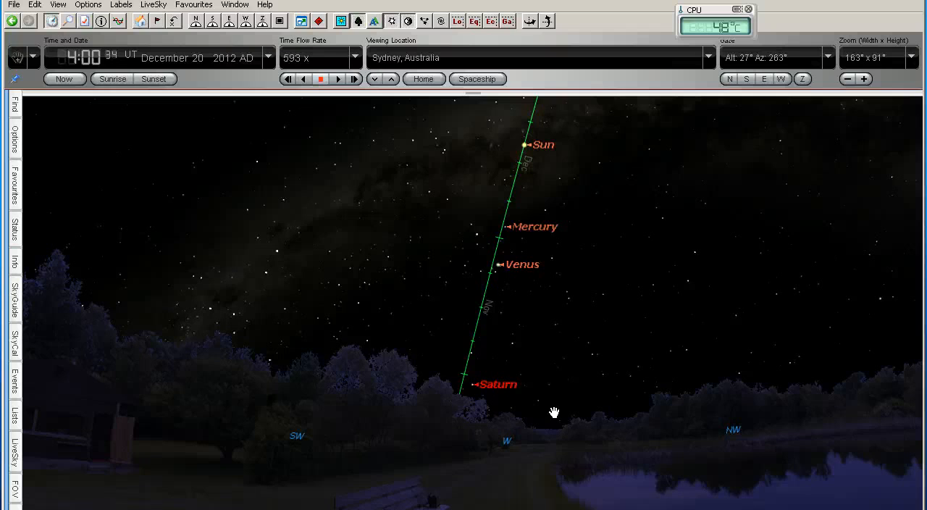
{"action": "left_click", "coordinate": [552, 400]}
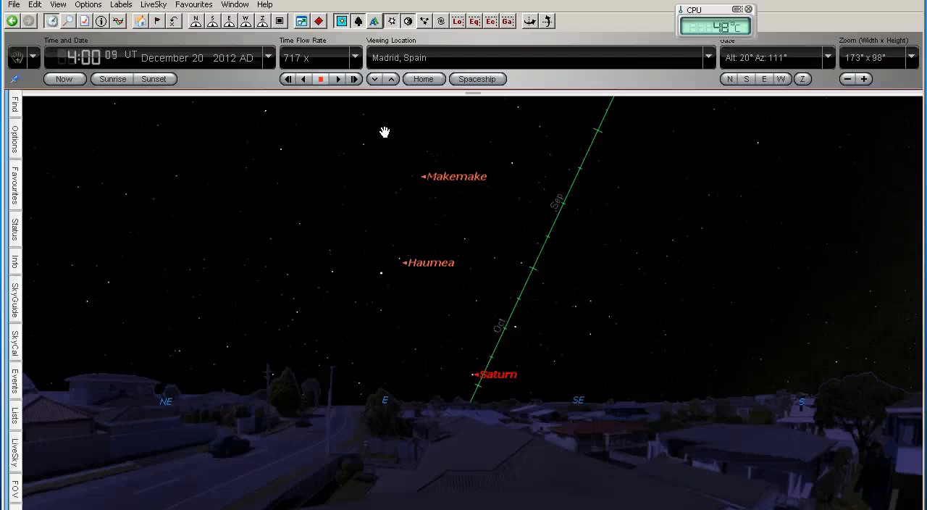
Select Saturn in the Madrid view and bring the Sydney, Australia sky window forward
{"action": "left_click", "coordinate": [491, 384]}
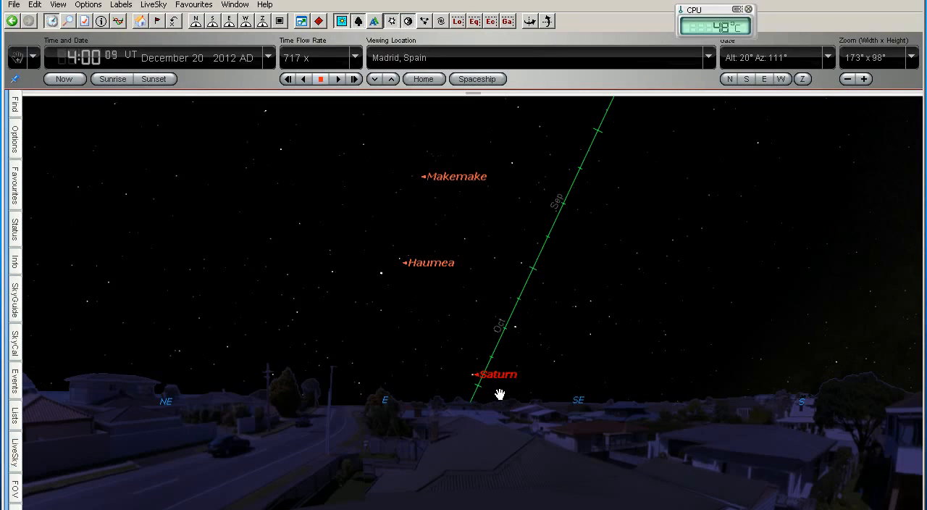
{"action": "left_click", "coordinate": [481, 388]}
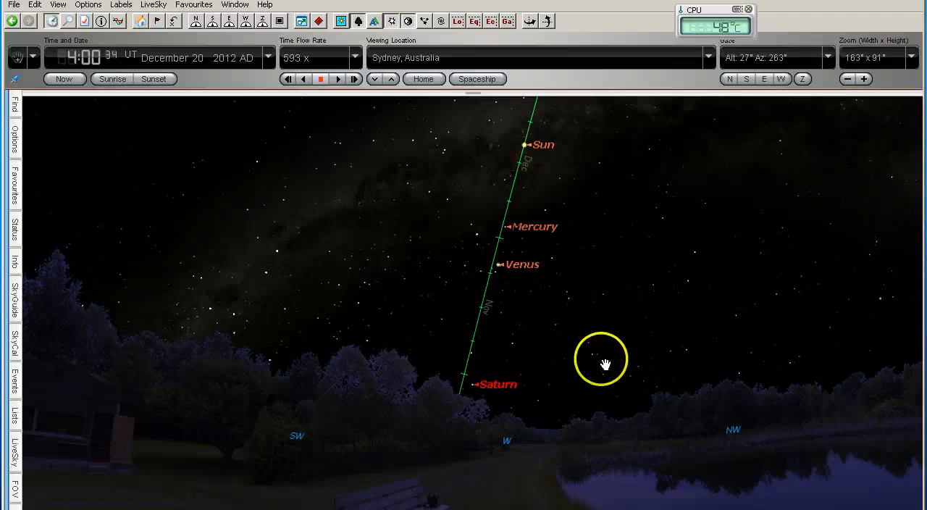
{"action": "mouse_move", "coordinate": [863, 78]}
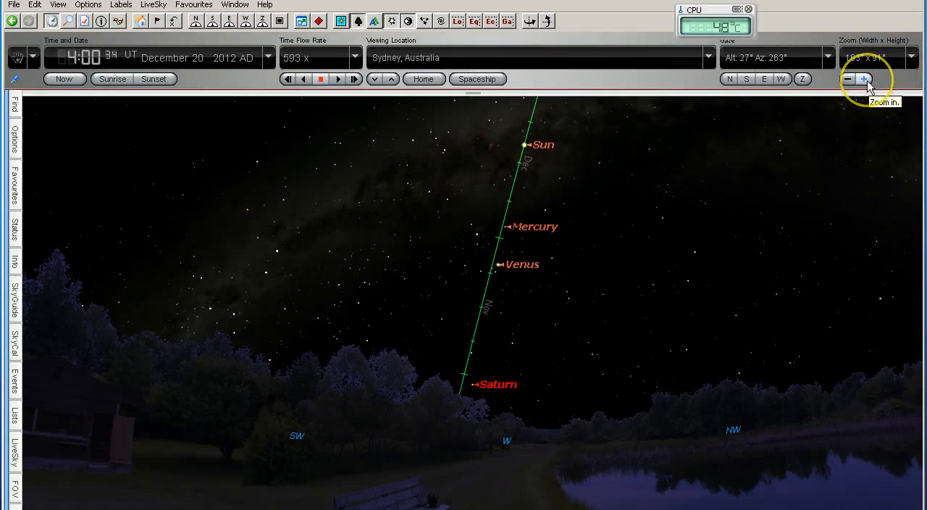
Zoom the Sydney view in three steps until Saturn's rings and moons fill it
{"action": "left_click", "coordinate": [863, 78]}
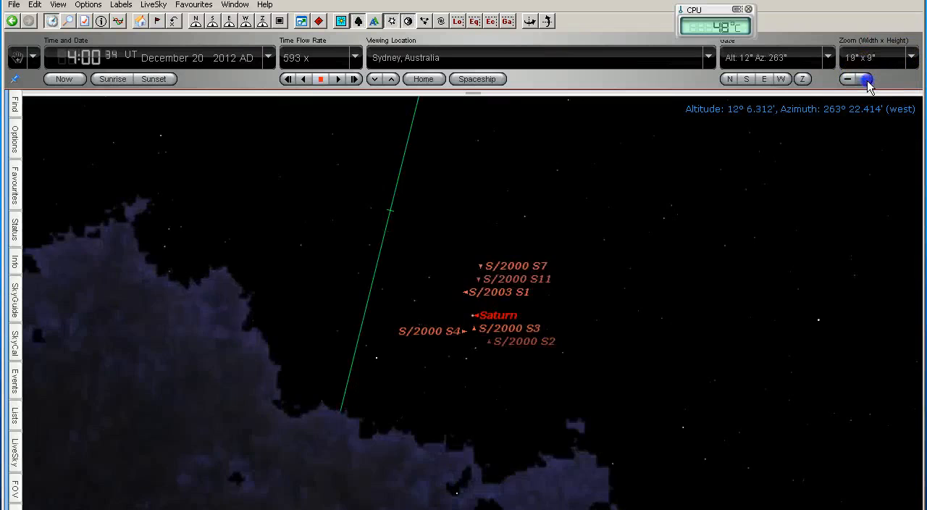
{"action": "left_click", "coordinate": [857, 78]}
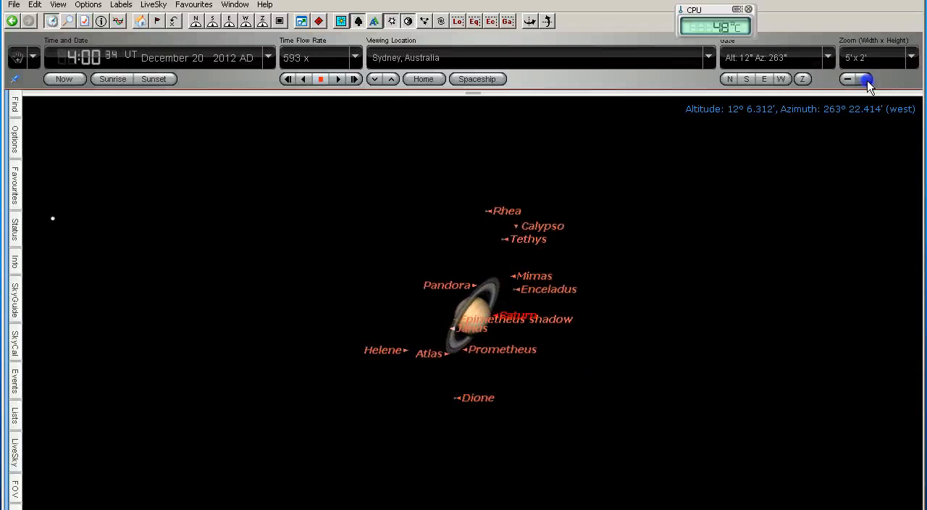
{"action": "left_click", "coordinate": [863, 78]}
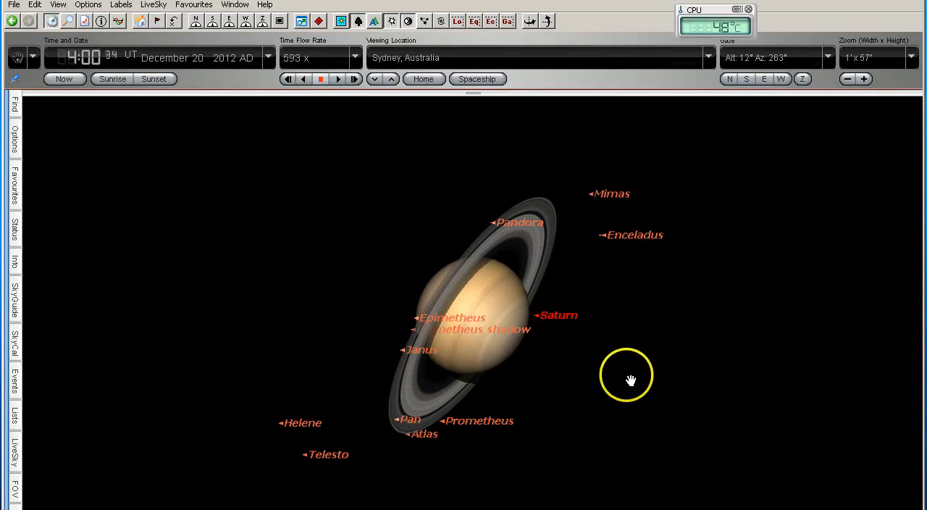
{"action": "mouse_move", "coordinate": [601, 196]}
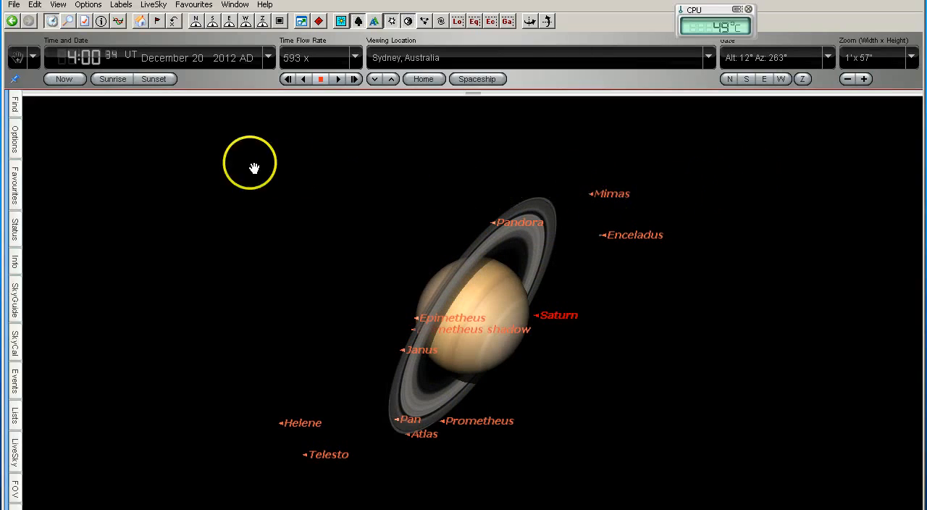
{"action": "mouse_move", "coordinate": [127, 61]}
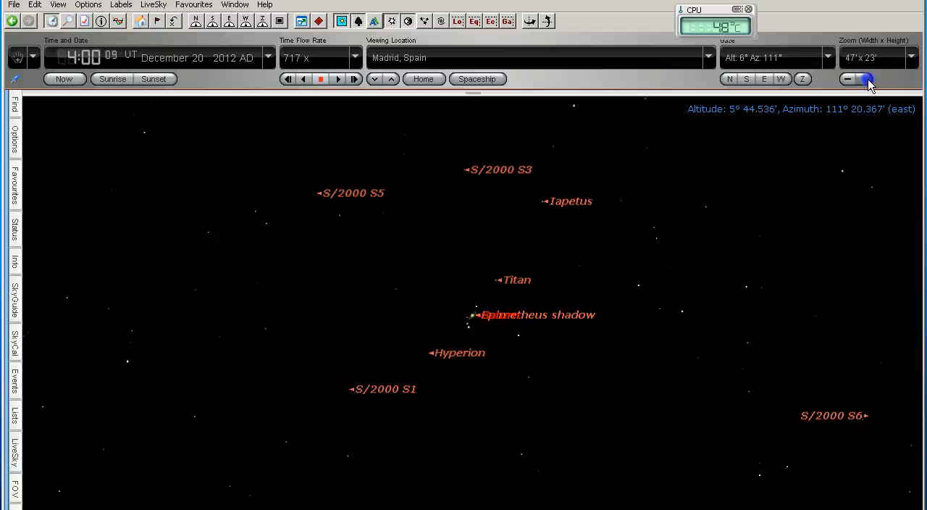
Zoom the Madrid view in on Saturn to show its rings tilted the opposite way
{"action": "left_click", "coordinate": [863, 79]}
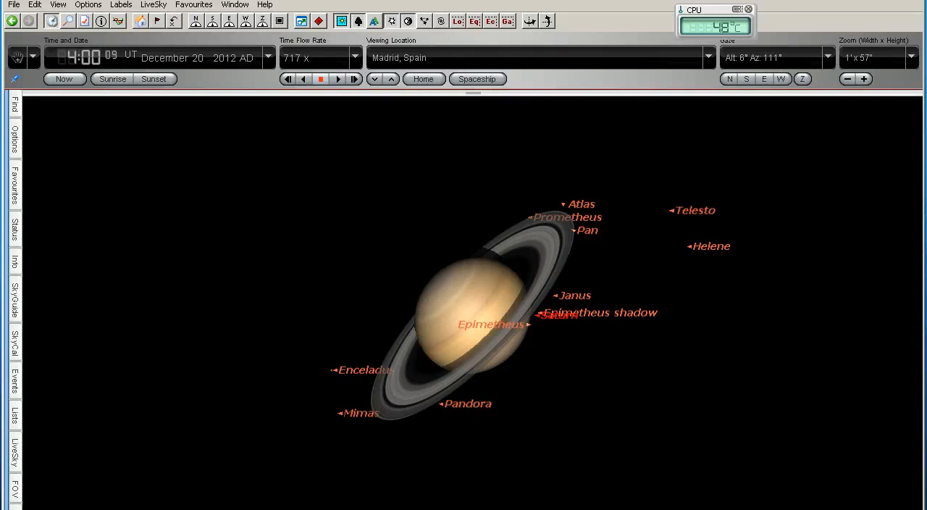
Zoom the Madrid view back out to a wide sky and recentre near Saturn above the horizon
{"action": "left_click", "coordinate": [863, 78]}
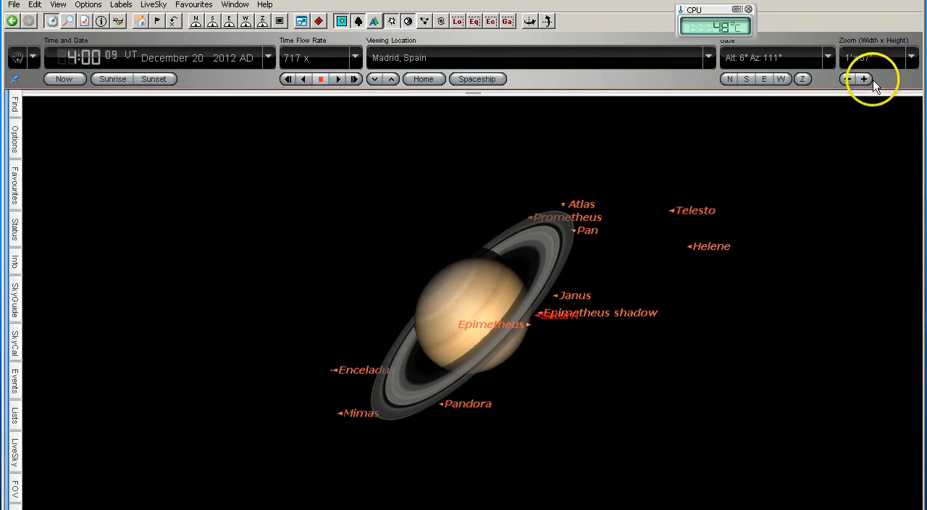
{"action": "left_click", "coordinate": [848, 78]}
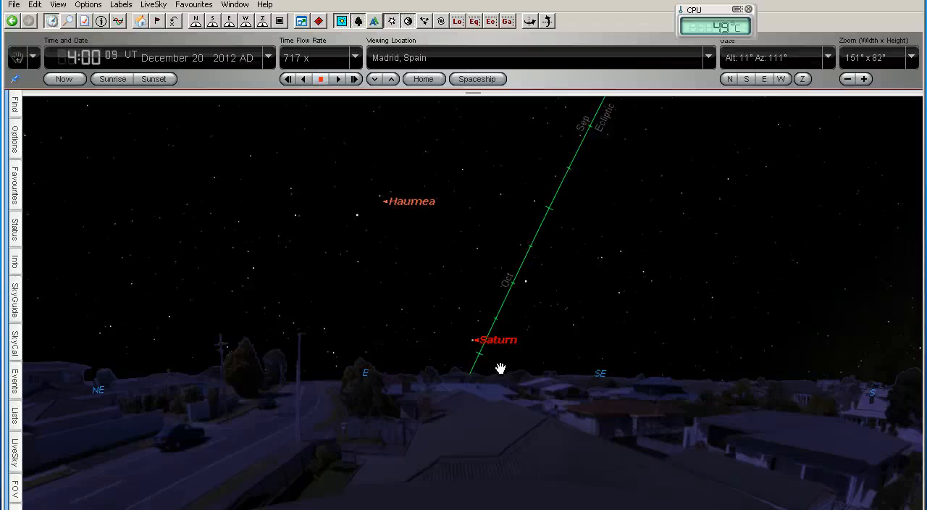
{"action": "left_click", "coordinate": [478, 359]}
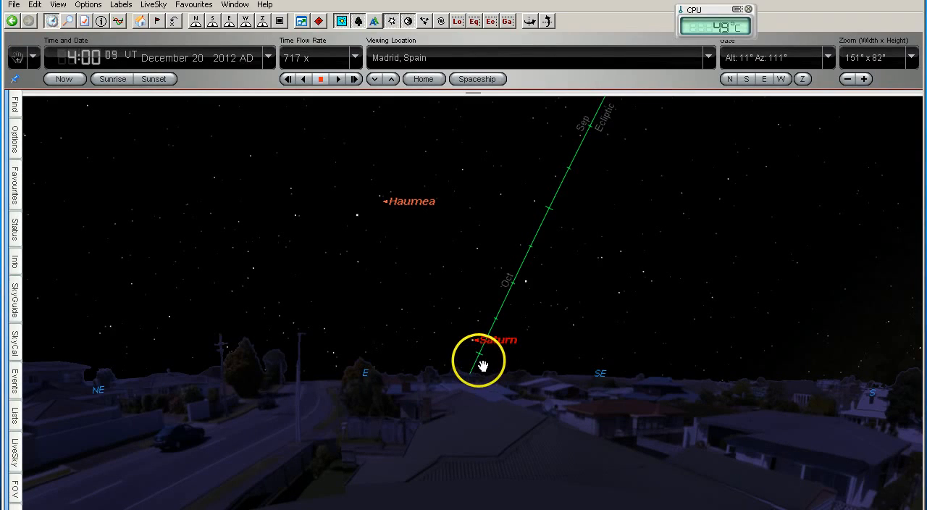
{"action": "left_click_drag", "start_coordinate": [481, 362], "coordinate": [550, 203]}
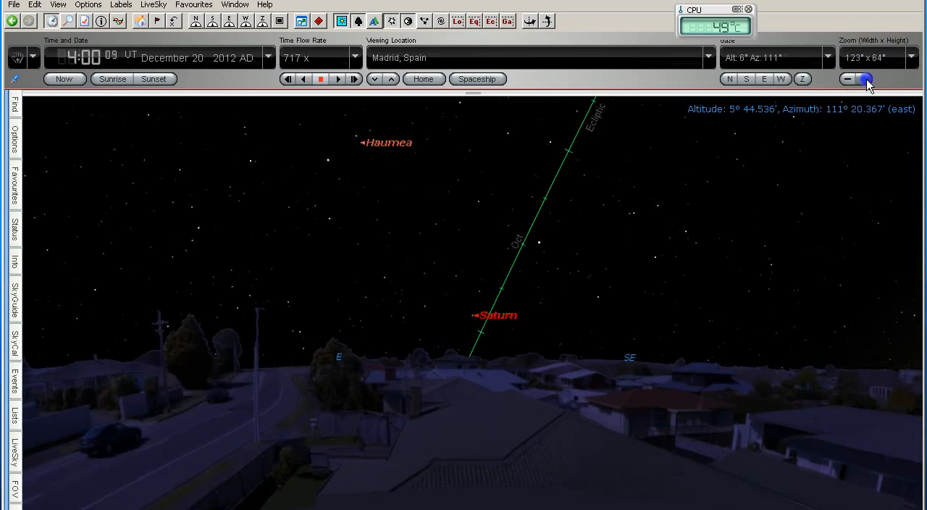
Zoom the Madrid view in again until Saturn's ringed disc and labelled moons fill it
{"action": "left_click", "coordinate": [862, 78]}
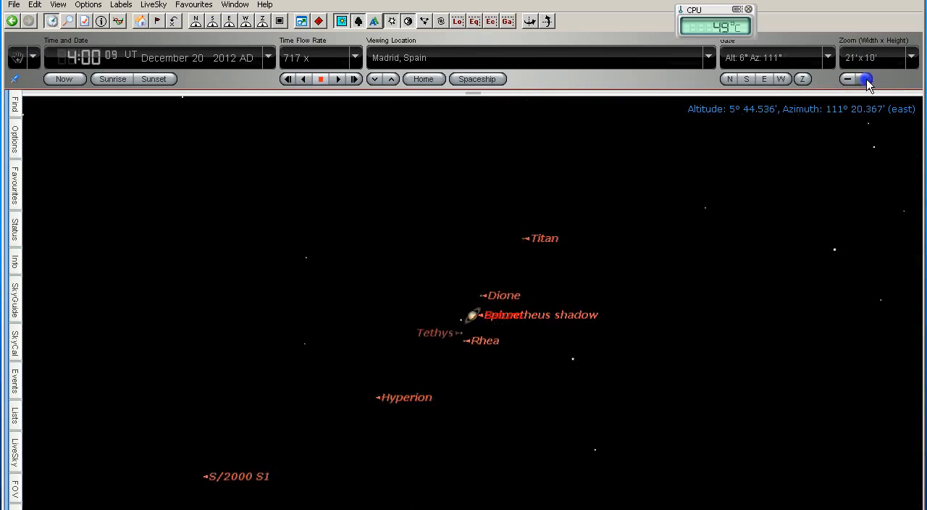
{"action": "left_click", "coordinate": [863, 79]}
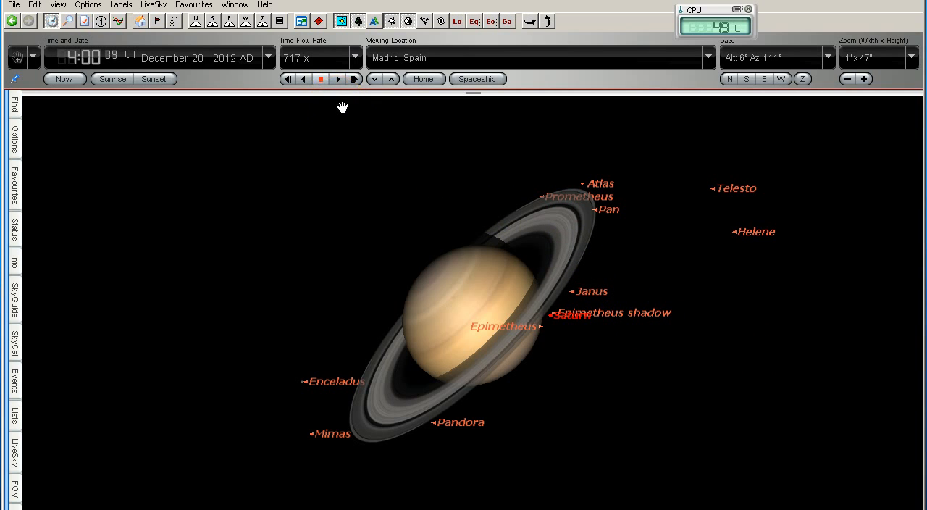
{"action": "left_click", "coordinate": [339, 79]}
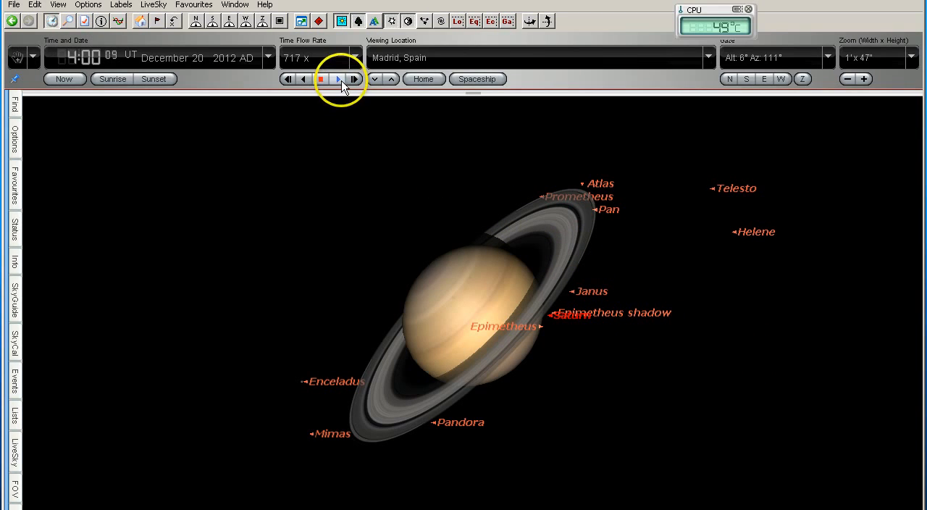
Run time forward from 4:00 to about 7:30 UT, stop it, and zoom out on Saturn
{"action": "left_click", "coordinate": [339, 78]}
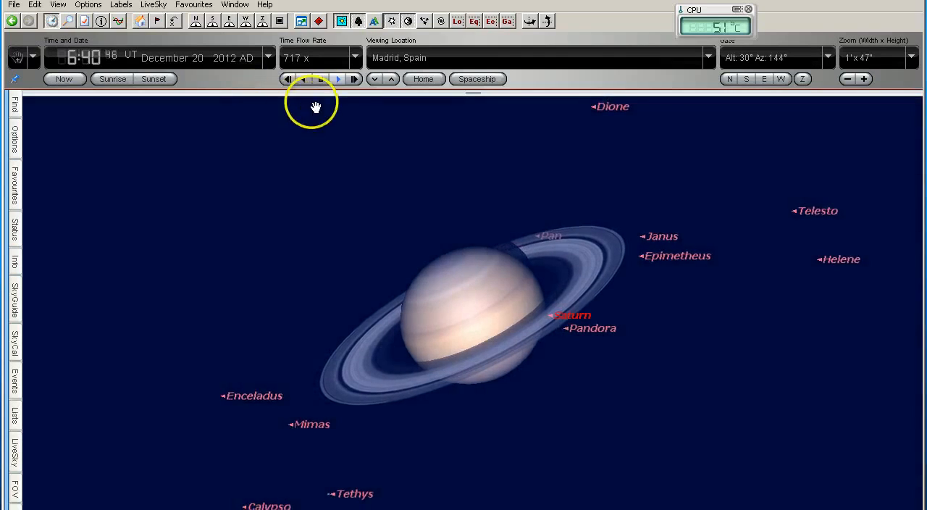
{"action": "left_click", "coordinate": [339, 78]}
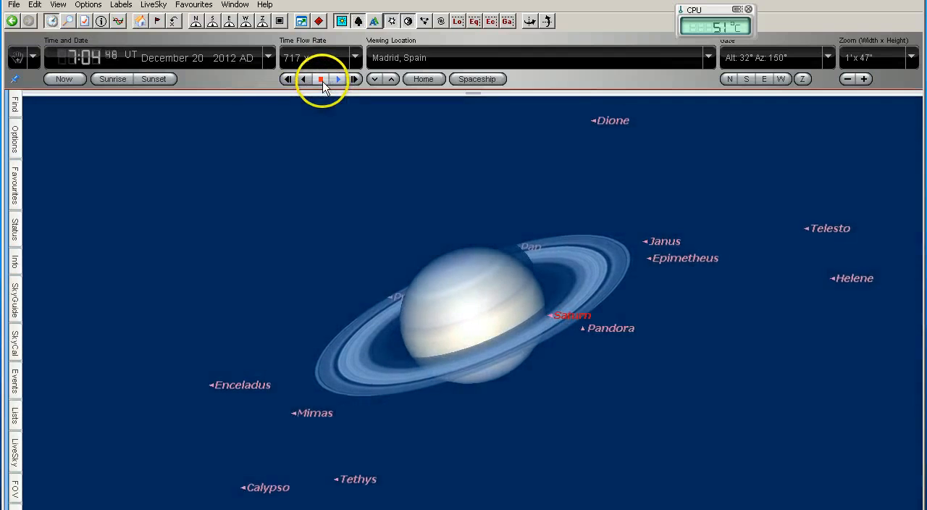
{"action": "left_click", "coordinate": [336, 79]}
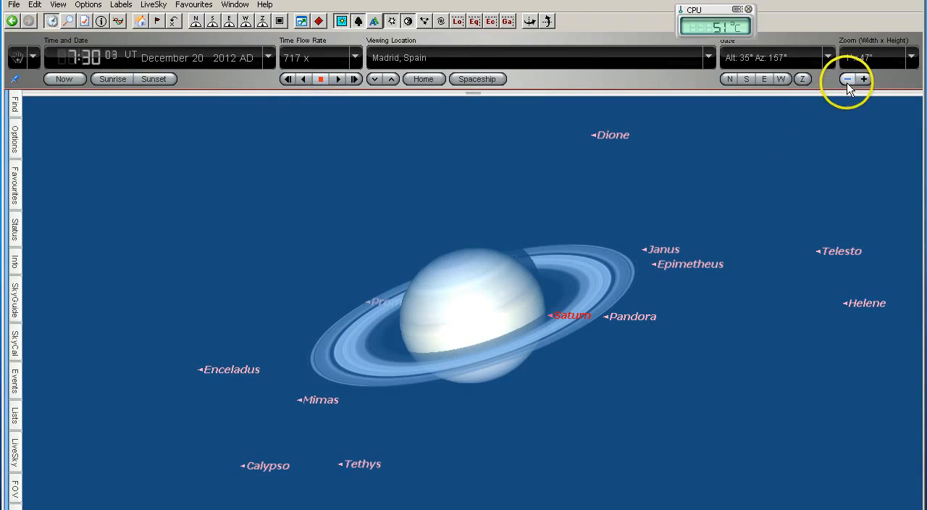
{"action": "left_click", "coordinate": [846, 78]}
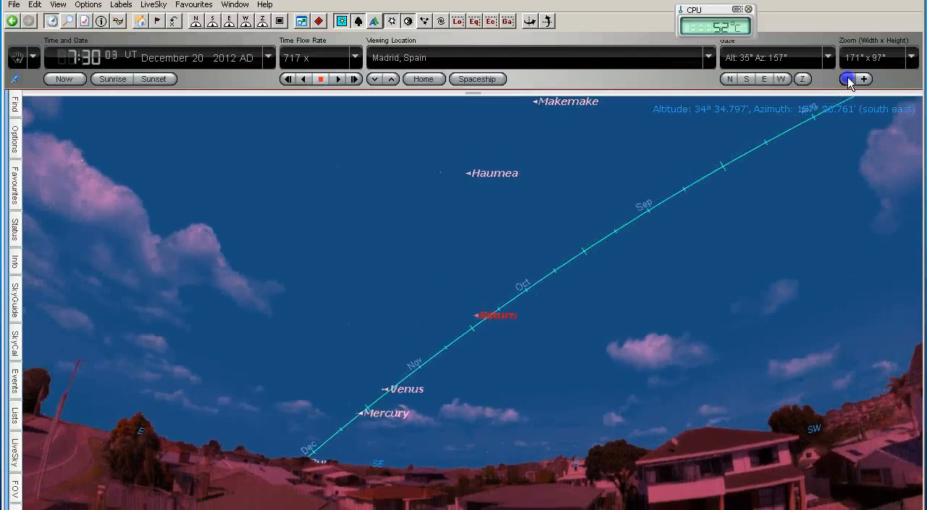
{"action": "left_click", "coordinate": [845, 78]}
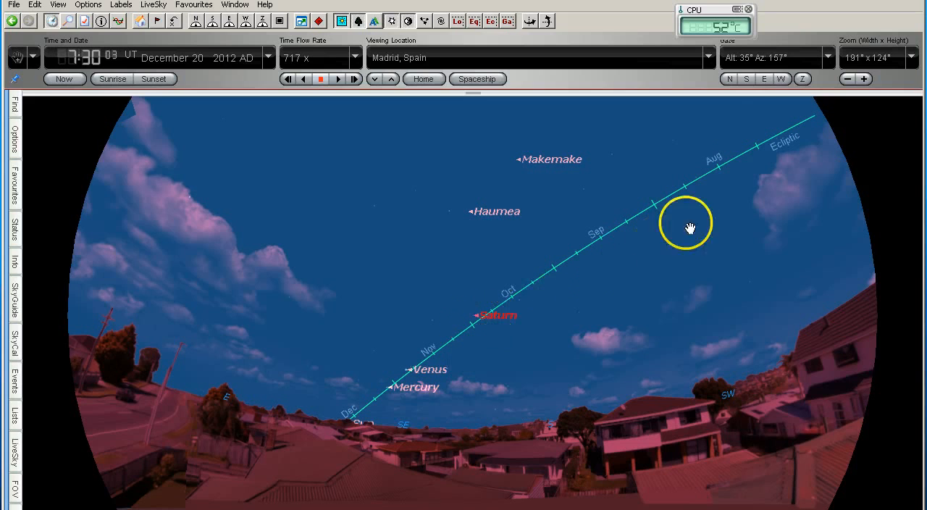
{"action": "left_click", "coordinate": [846, 78]}
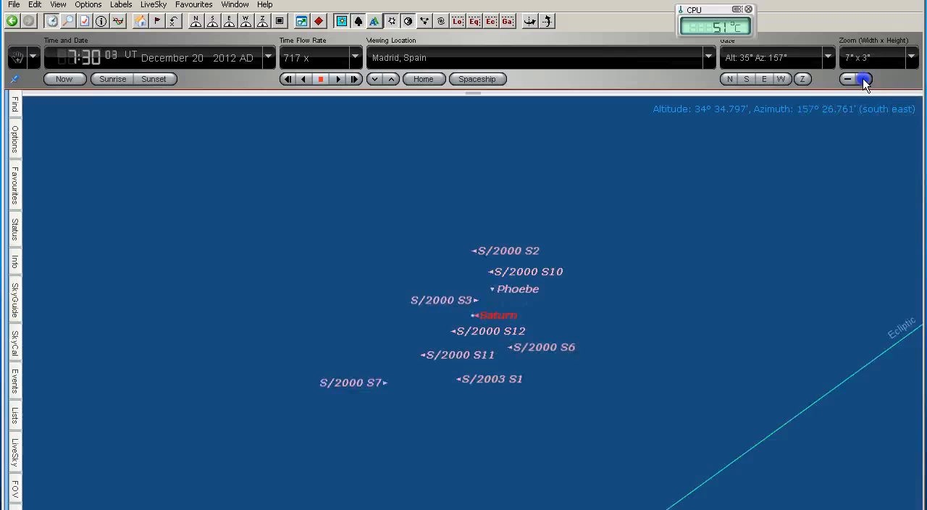
{"action": "left_click", "coordinate": [863, 78]}
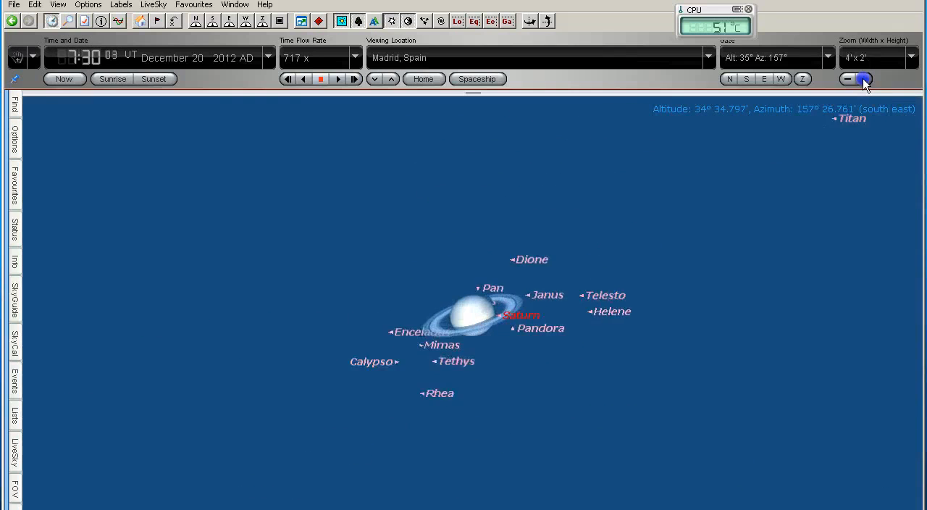
{"action": "left_click", "coordinate": [863, 79]}
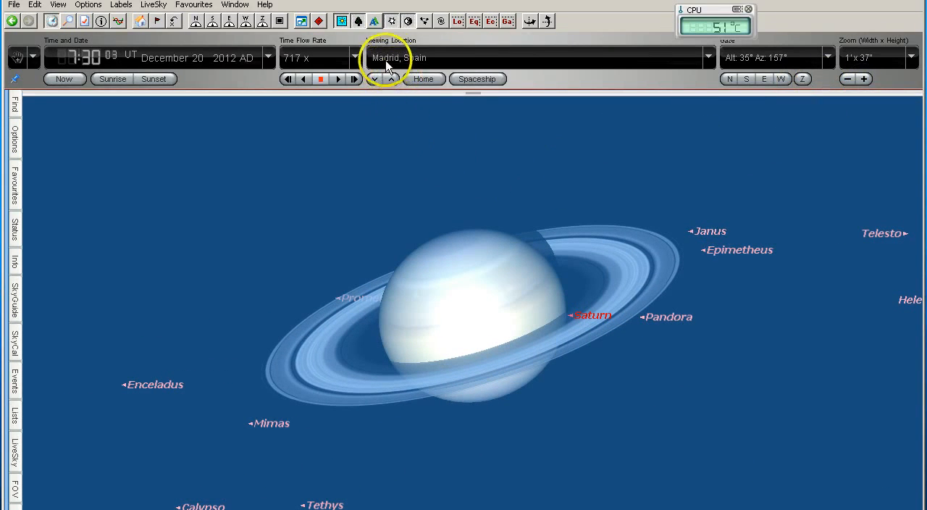
{"action": "mouse_move", "coordinate": [132, 67]}
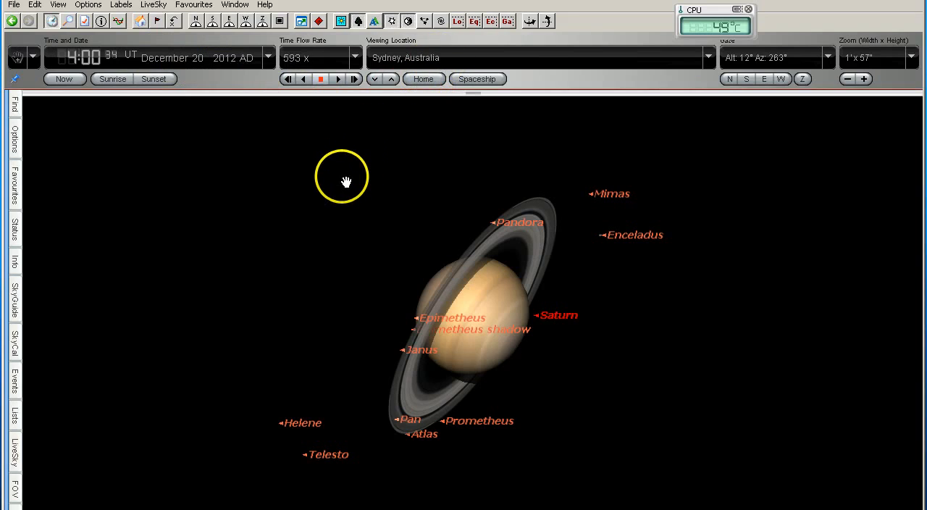
{"action": "mouse_move", "coordinate": [324, 174]}
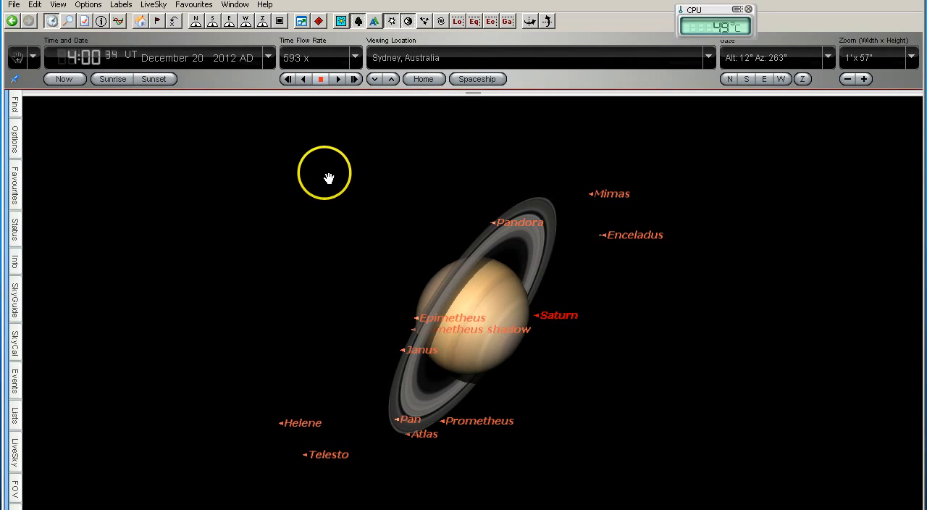
{"action": "mouse_move", "coordinate": [293, 261]}
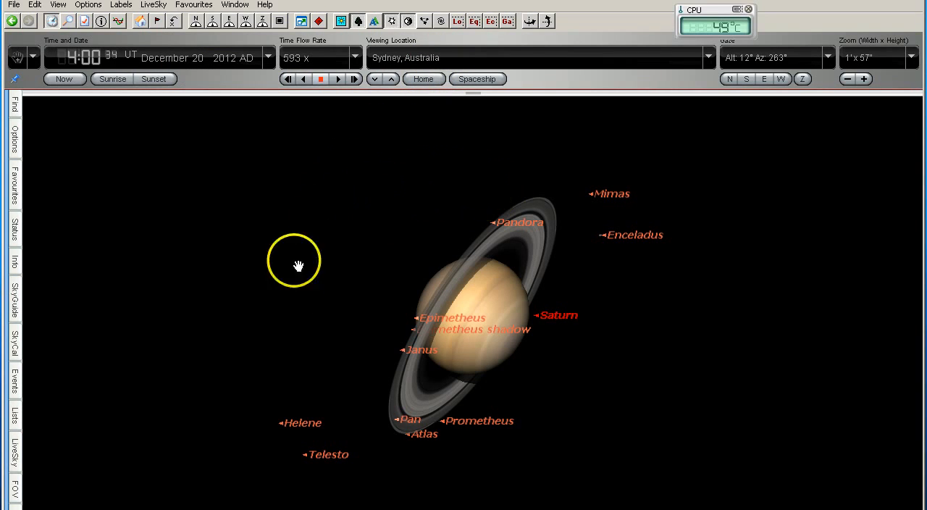
{"action": "mouse_move", "coordinate": [371, 466]}
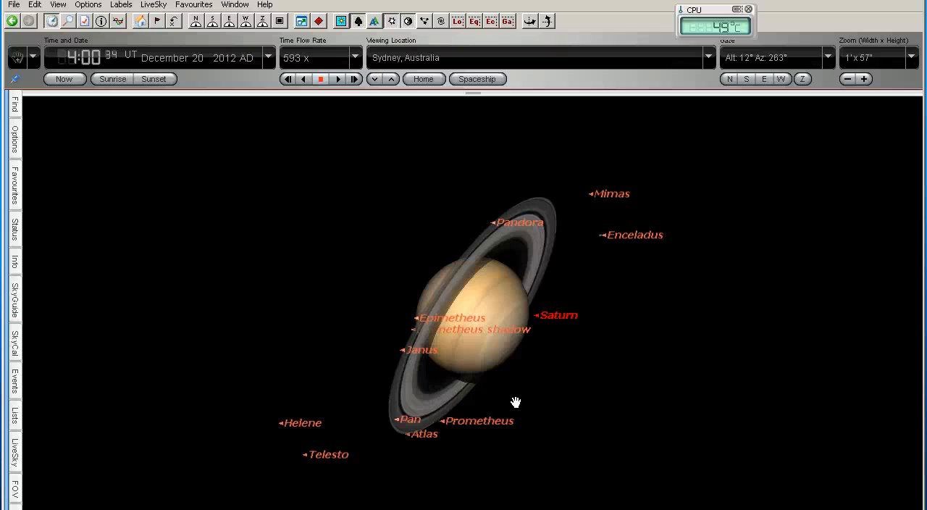
{"action": "left_click", "coordinate": [516, 394]}
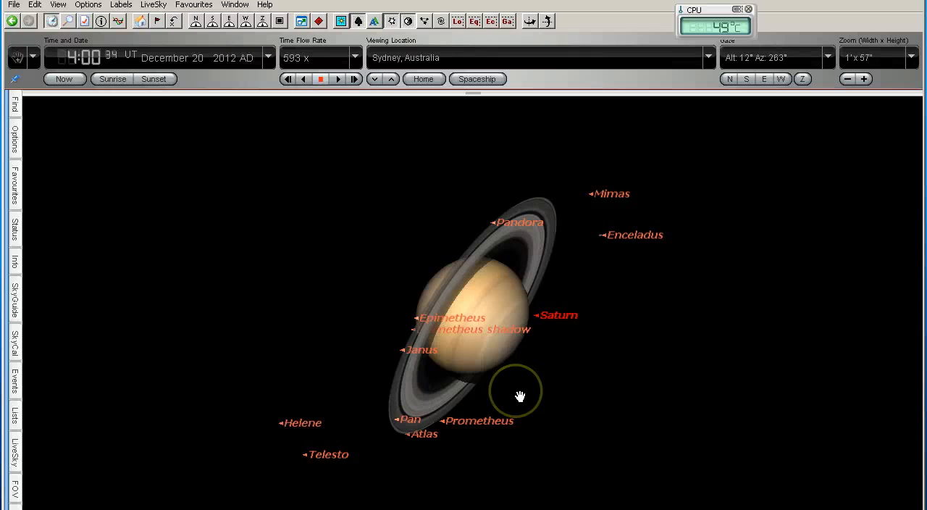